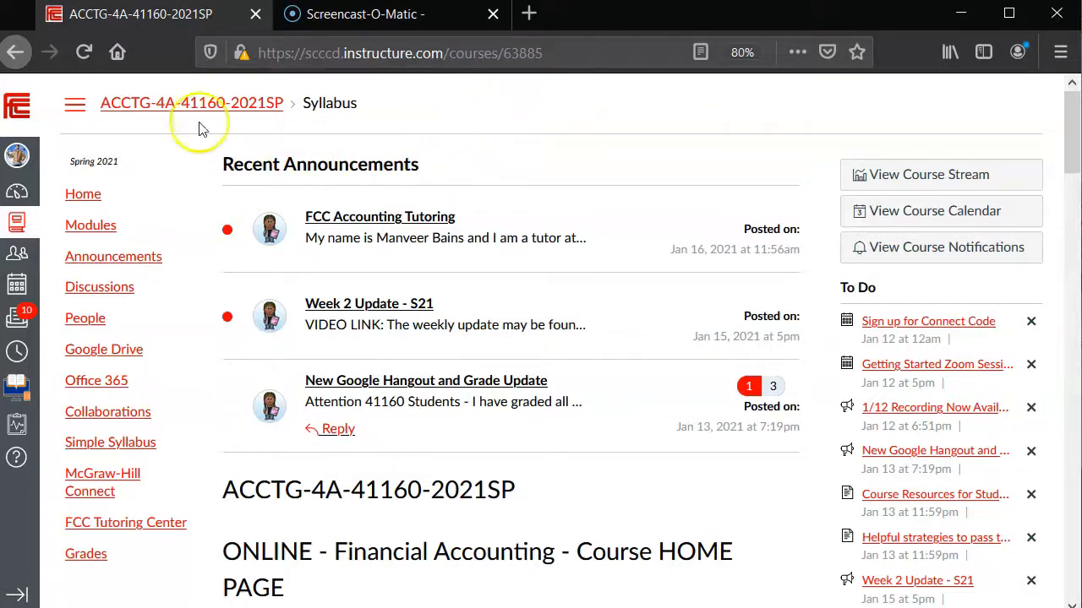
{"action": "mouse_move", "coordinate": [91, 224]}
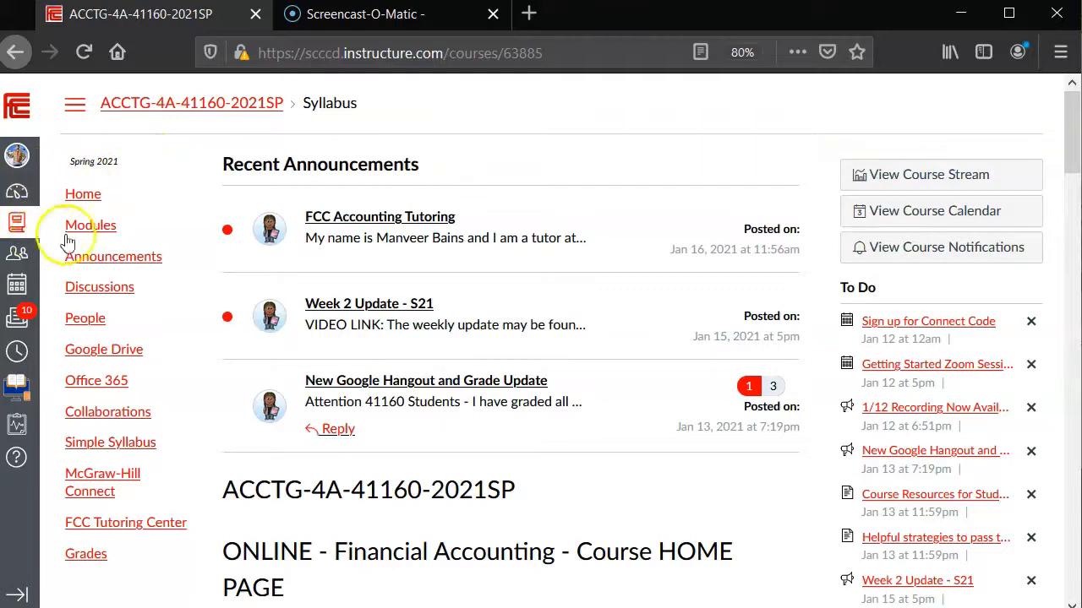
Step: Open the Modules page from the ACCTG-4A course navigation menu
{"action": "left_click", "coordinate": [91, 225]}
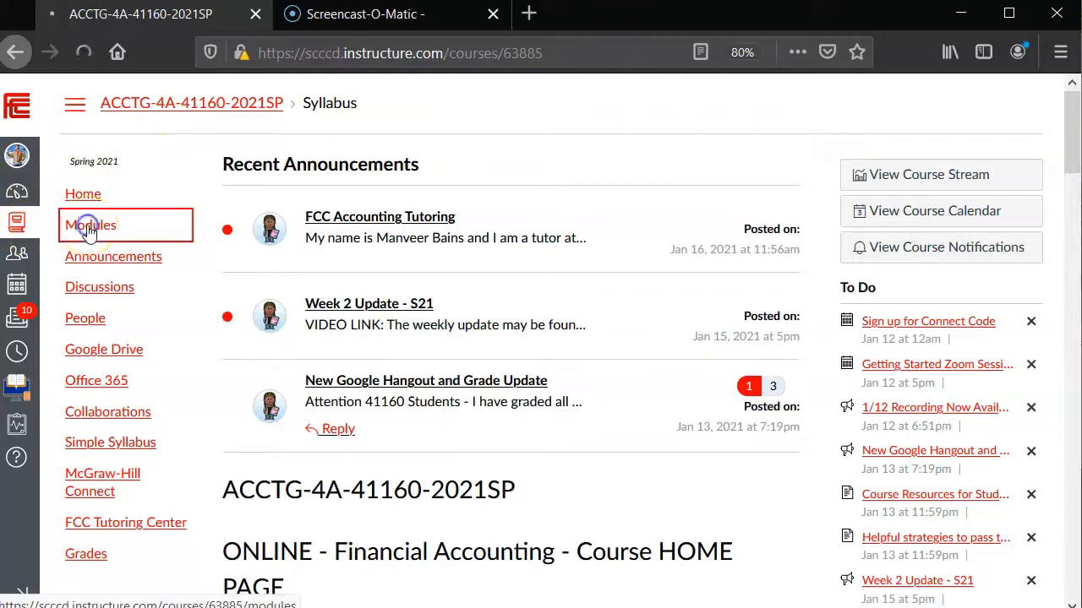
Step: Scroll the Modules page and expand the Day One Orientation module
{"action": "left_click", "coordinate": [90, 225]}
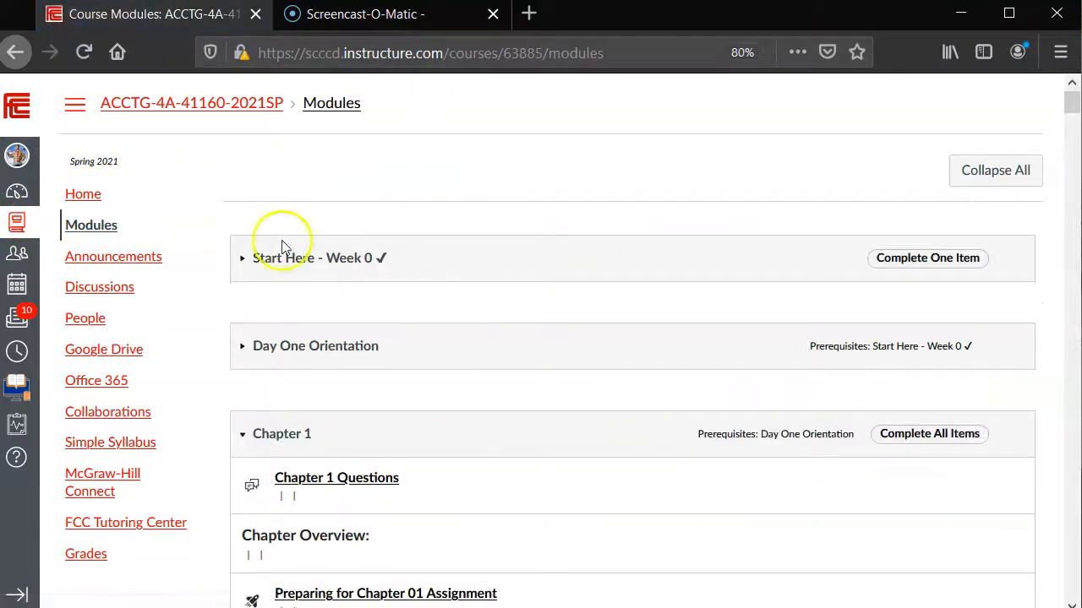
{"action": "scroll", "scroll_direction": "down", "scroll_amount": 3}
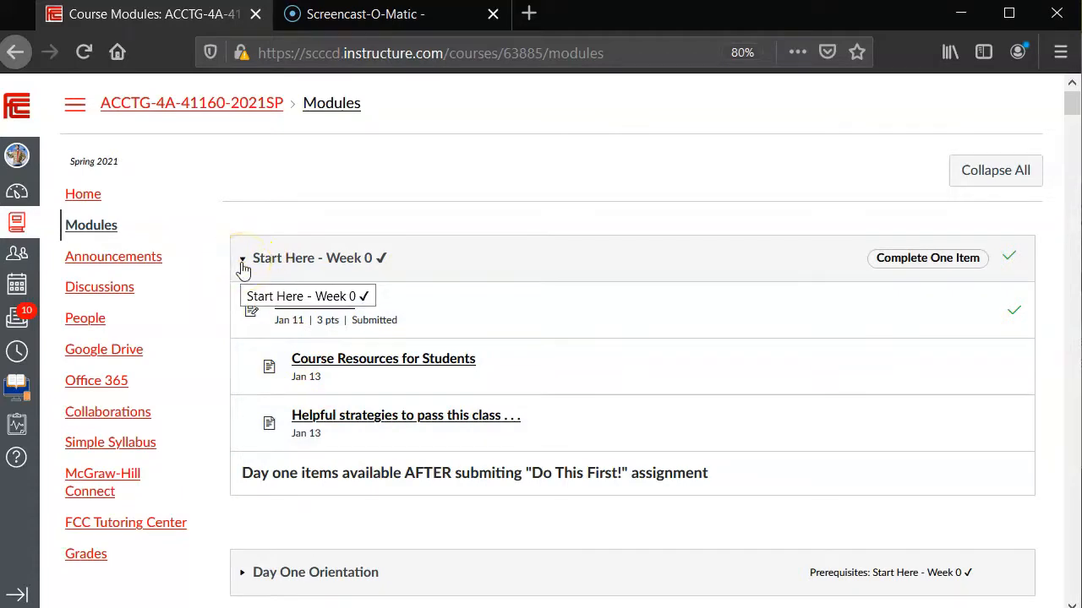
{"action": "scroll", "scroll_direction": "down", "scroll_amount": 3}
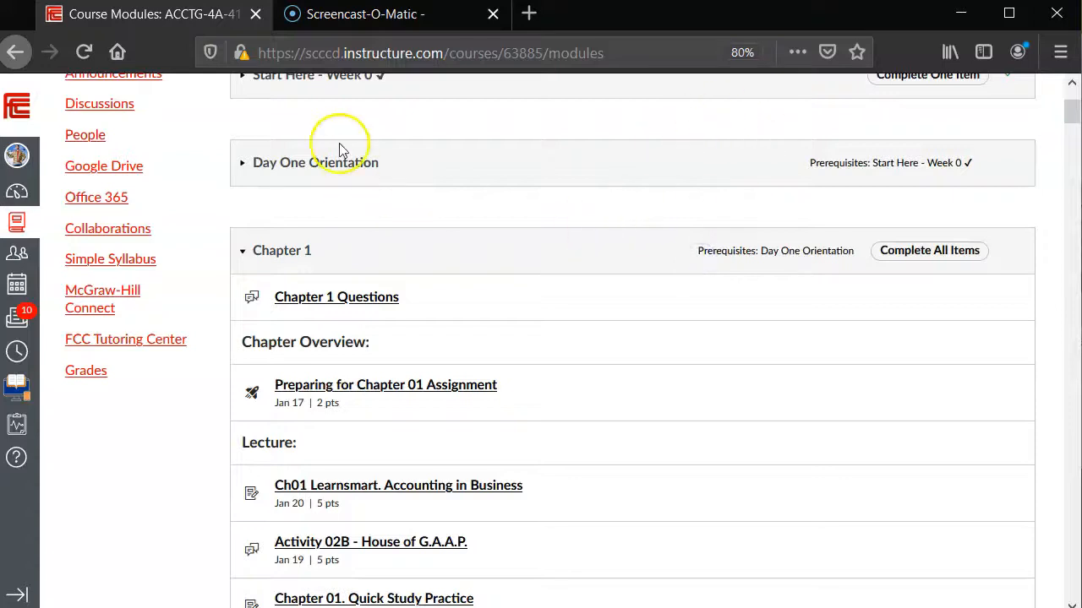
{"action": "left_click", "coordinate": [242, 162]}
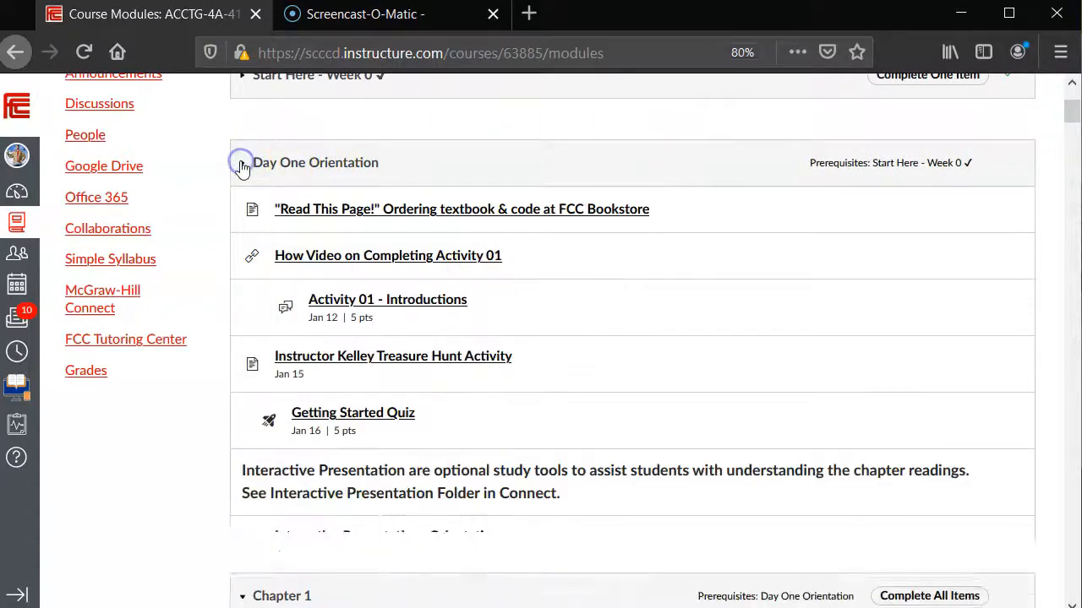
Step: Browse the Day One Orientation items and open the Getting Started Quiz
{"action": "scroll", "scroll_direction": "down", "scroll_amount": 3}
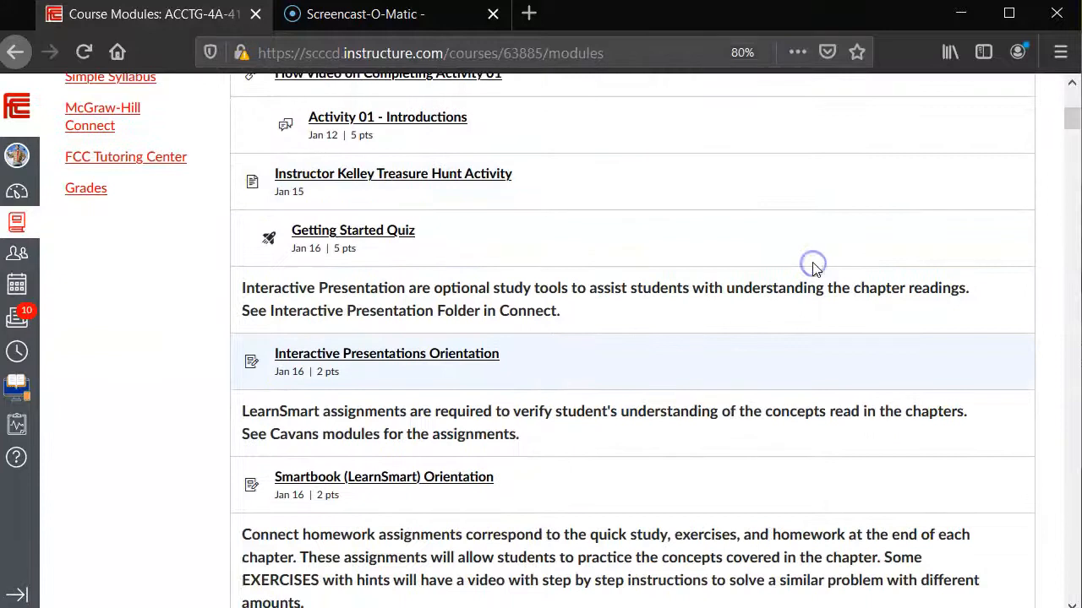
{"action": "scroll", "scroll_direction": "down", "scroll_amount": 3}
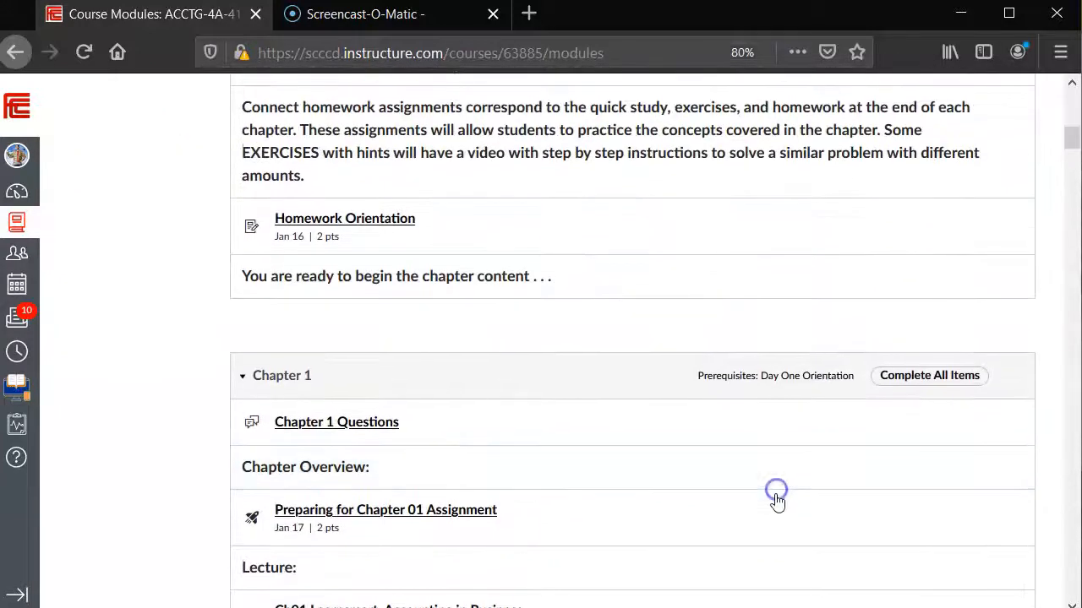
{"action": "scroll", "scroll_direction": "down", "scroll_amount": 3}
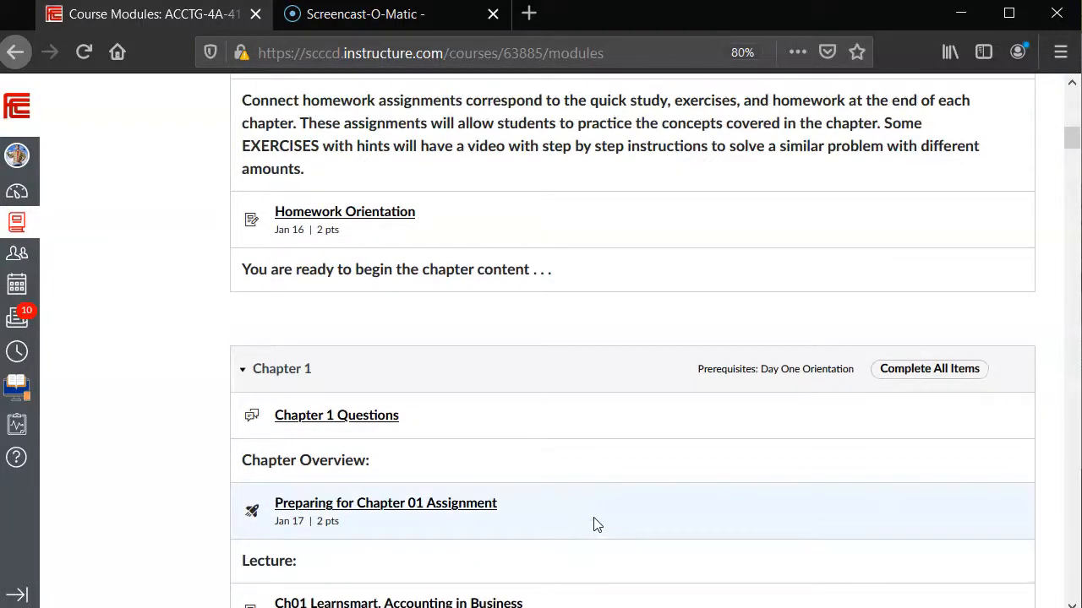
{"action": "scroll", "scroll_direction": "up", "scroll_amount": 3}
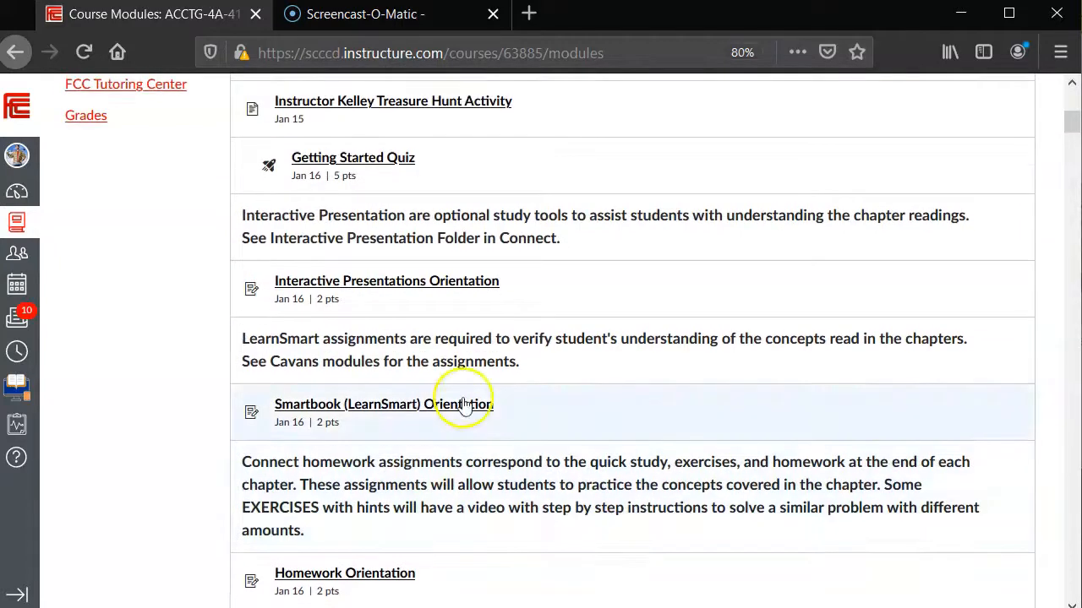
{"action": "left_click", "coordinate": [352, 157]}
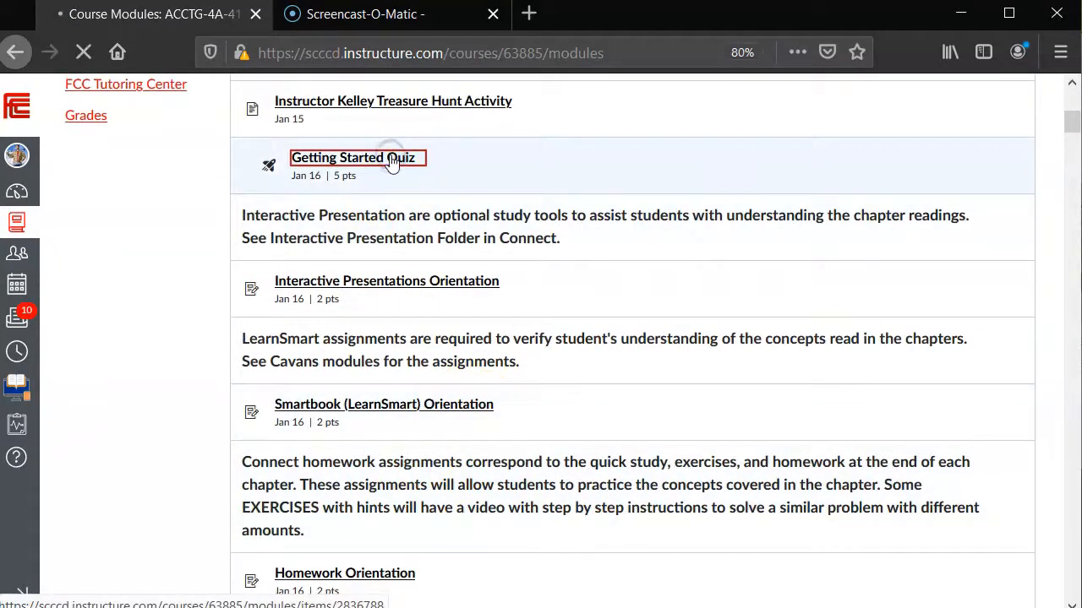
Step: Advance from the Getting Started Quiz to Interactive Presentations Orientation, then return to Modules
{"action": "left_click", "coordinate": [353, 157]}
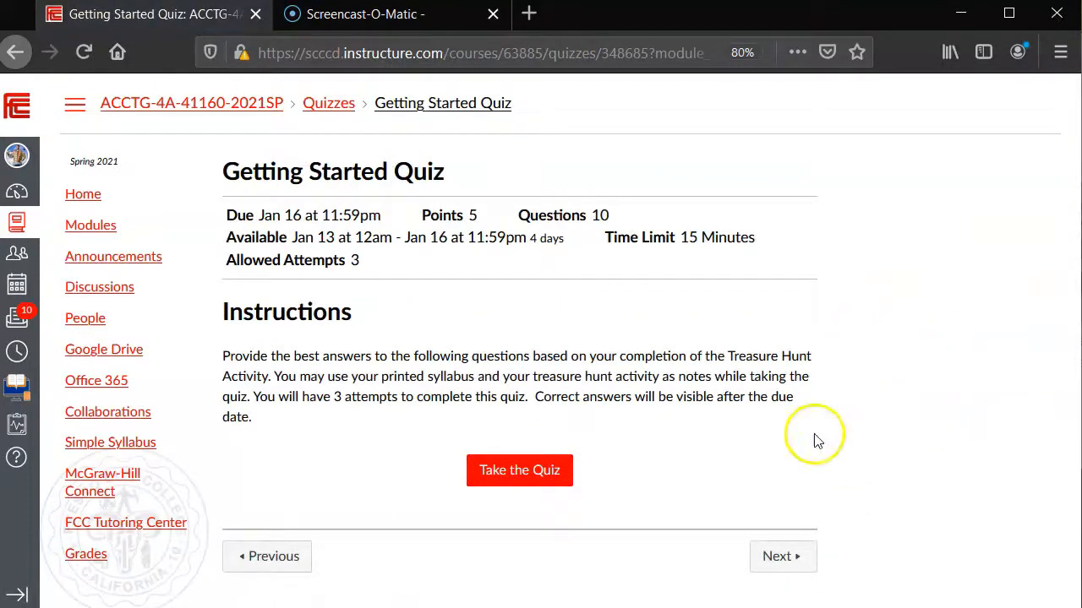
{"action": "mouse_move", "coordinate": [518, 470]}
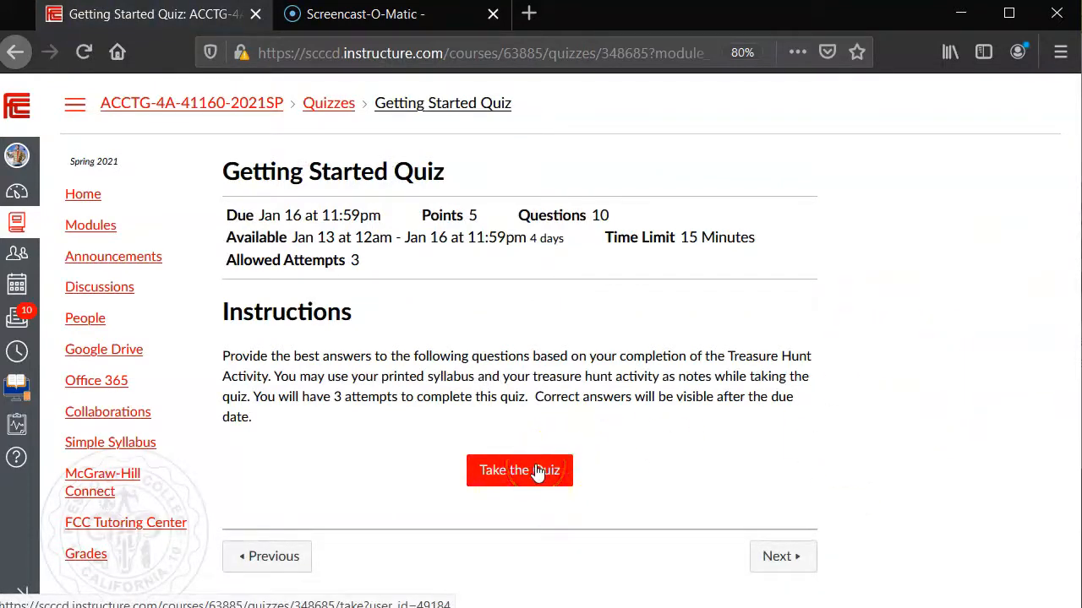
{"action": "mouse_move", "coordinate": [519, 470]}
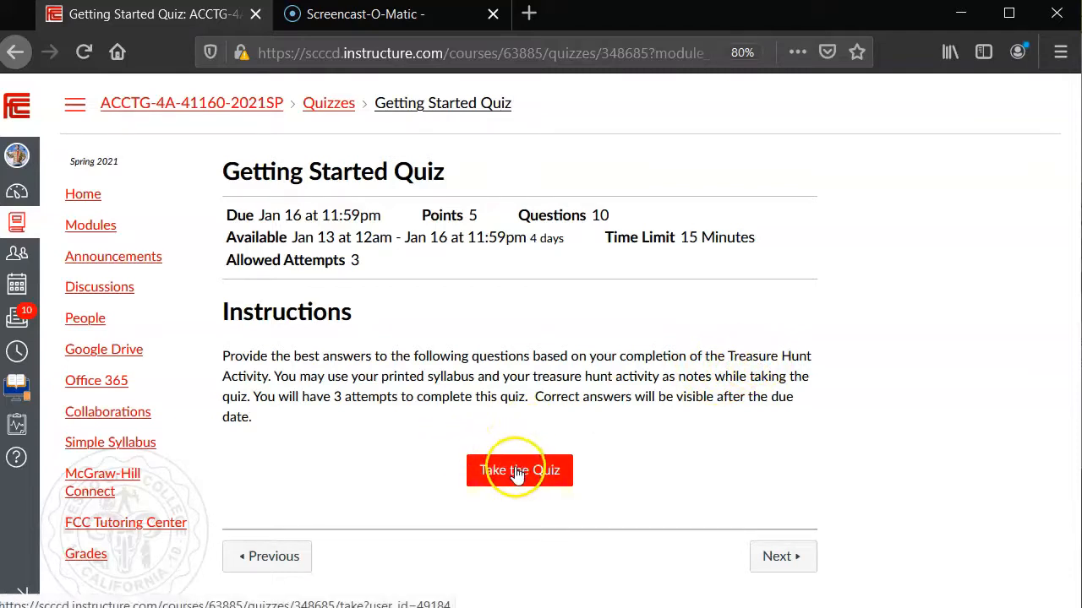
{"action": "mouse_move", "coordinate": [562, 482]}
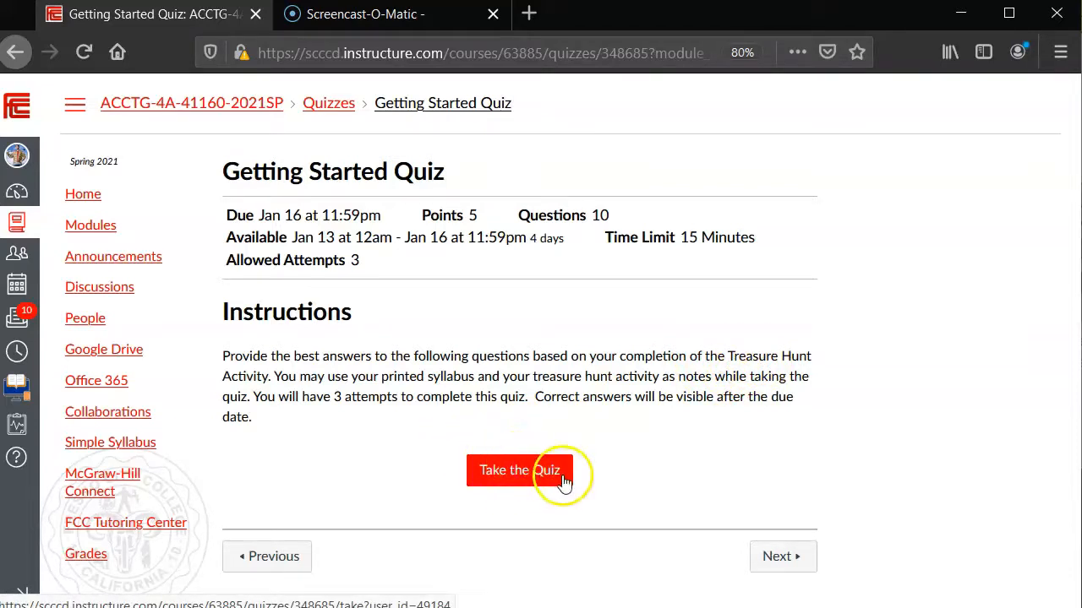
{"action": "mouse_move", "coordinate": [776, 556]}
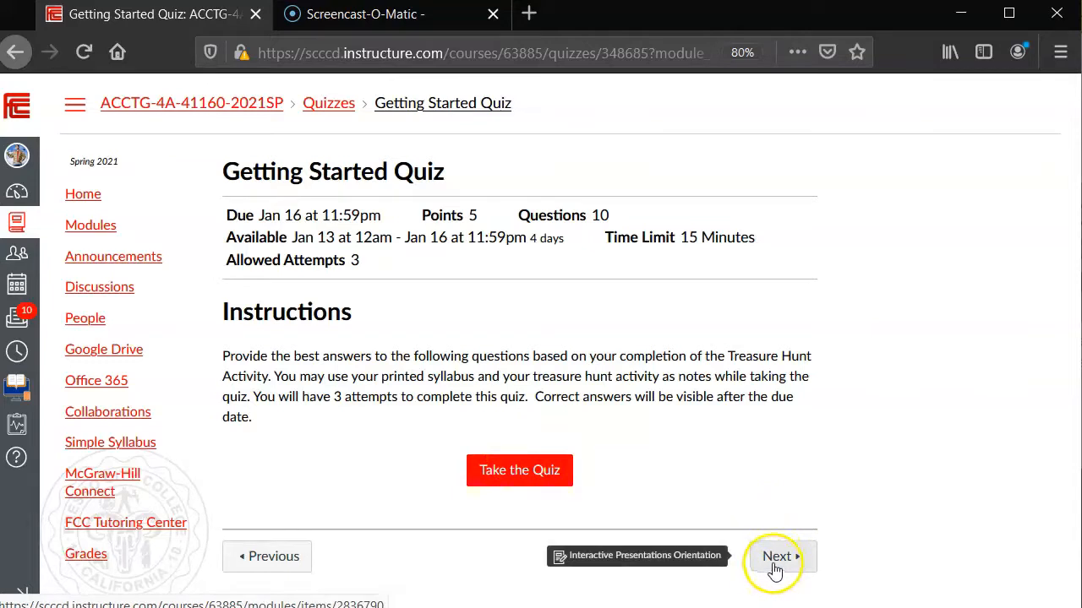
{"action": "left_click", "coordinate": [776, 556]}
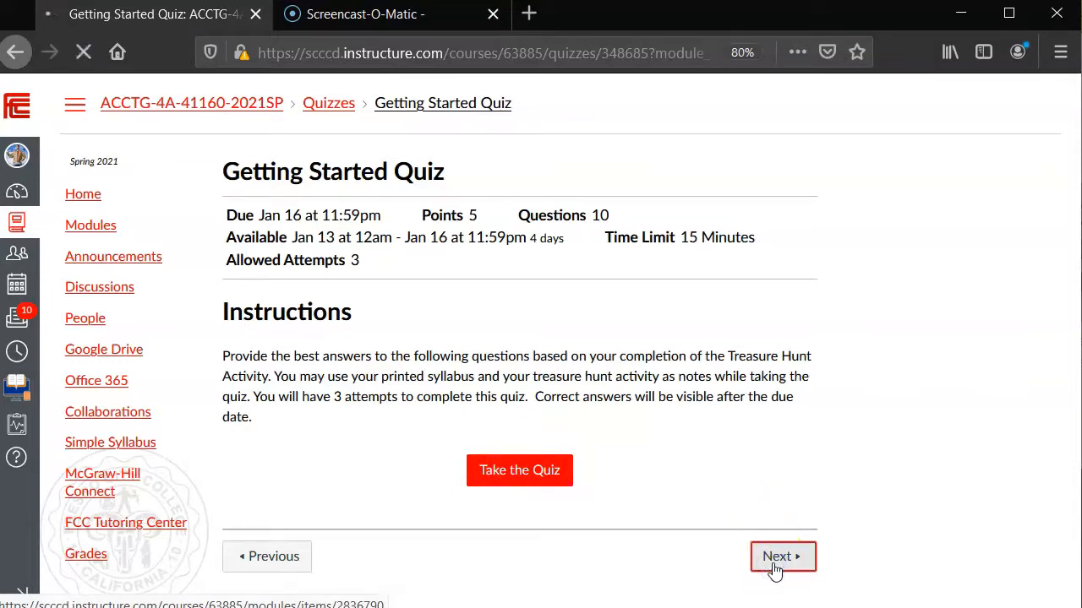
{"action": "left_click", "coordinate": [777, 556]}
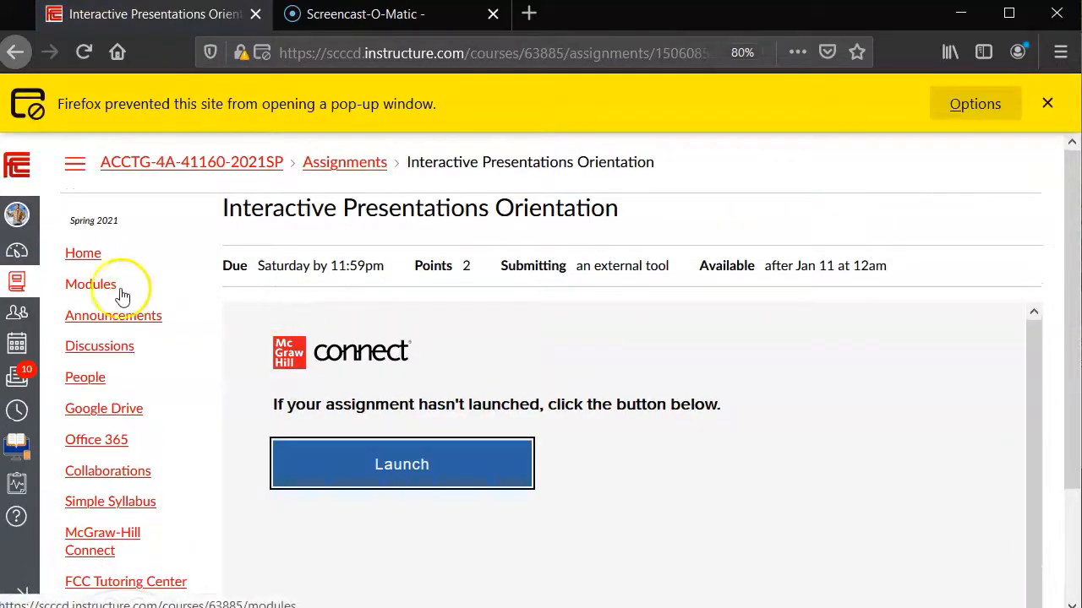
{"action": "left_click", "coordinate": [90, 284]}
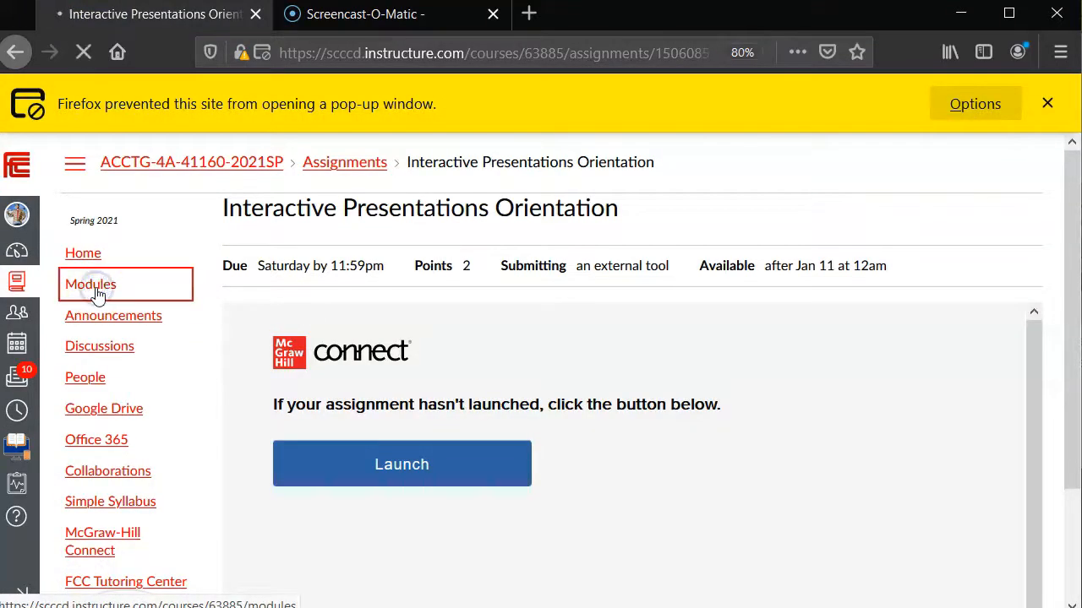
{"action": "left_click", "coordinate": [91, 284]}
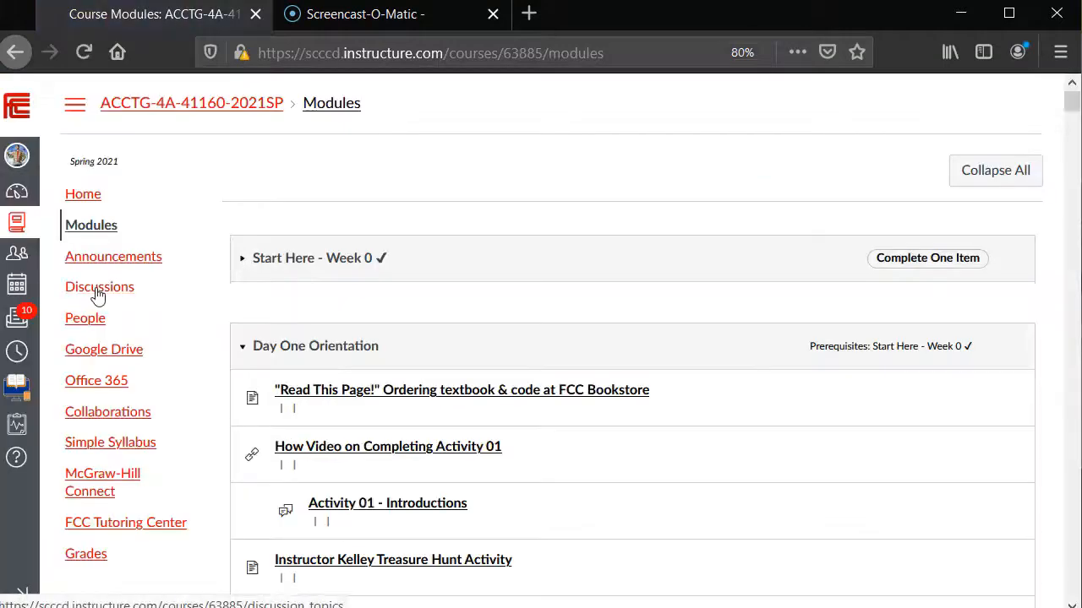
{"action": "scroll", "scroll_direction": "down", "scroll_amount": 3}
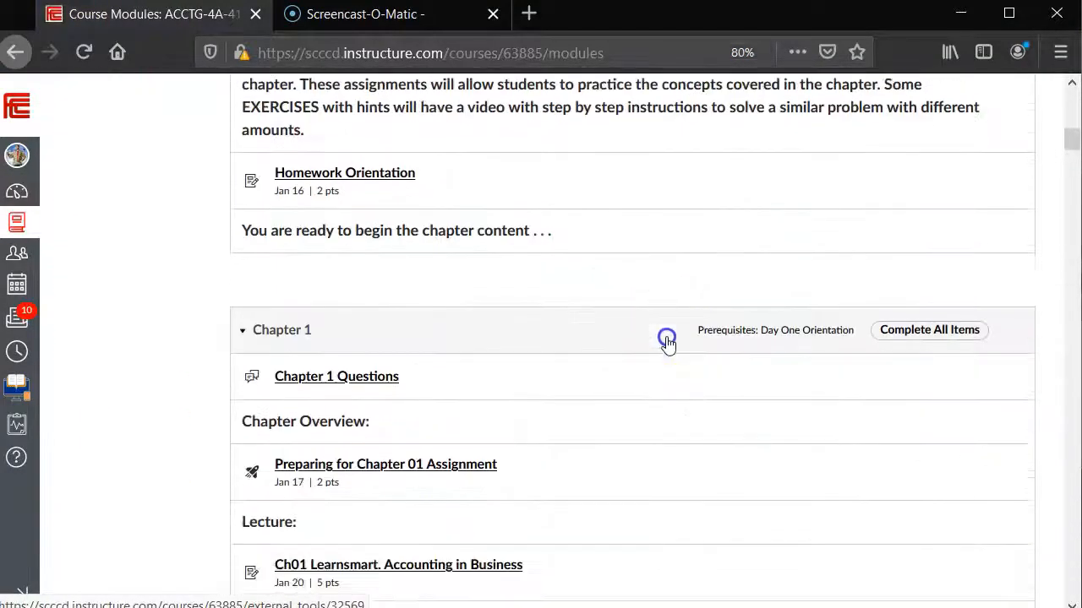
{"action": "scroll", "scroll_direction": "down", "scroll_amount": 3}
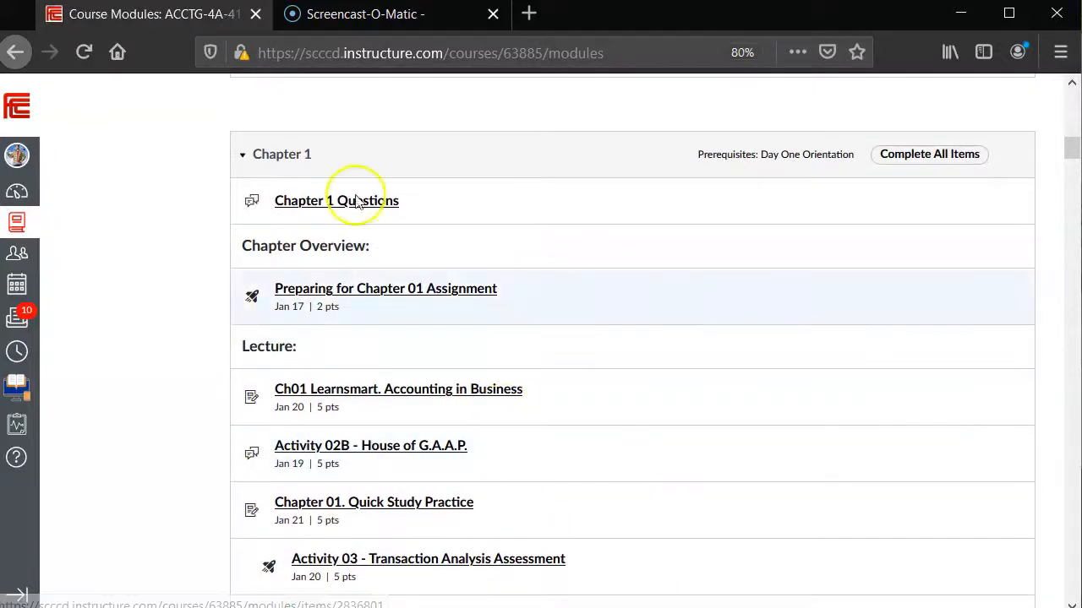
{"action": "mouse_move", "coordinate": [313, 201]}
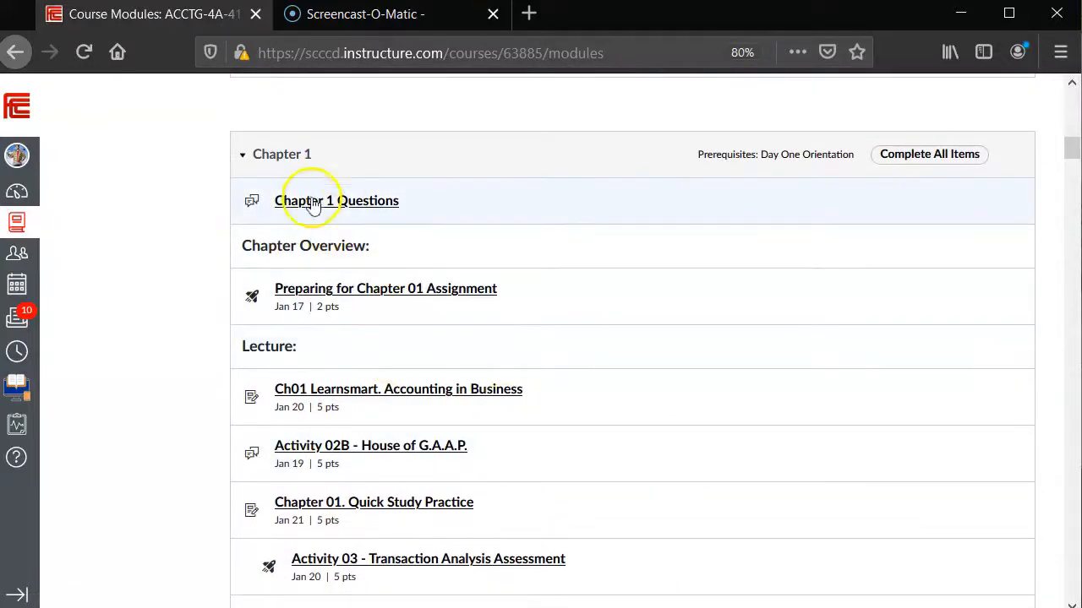
{"action": "scroll", "scroll_direction": "down", "scroll_amount": 3}
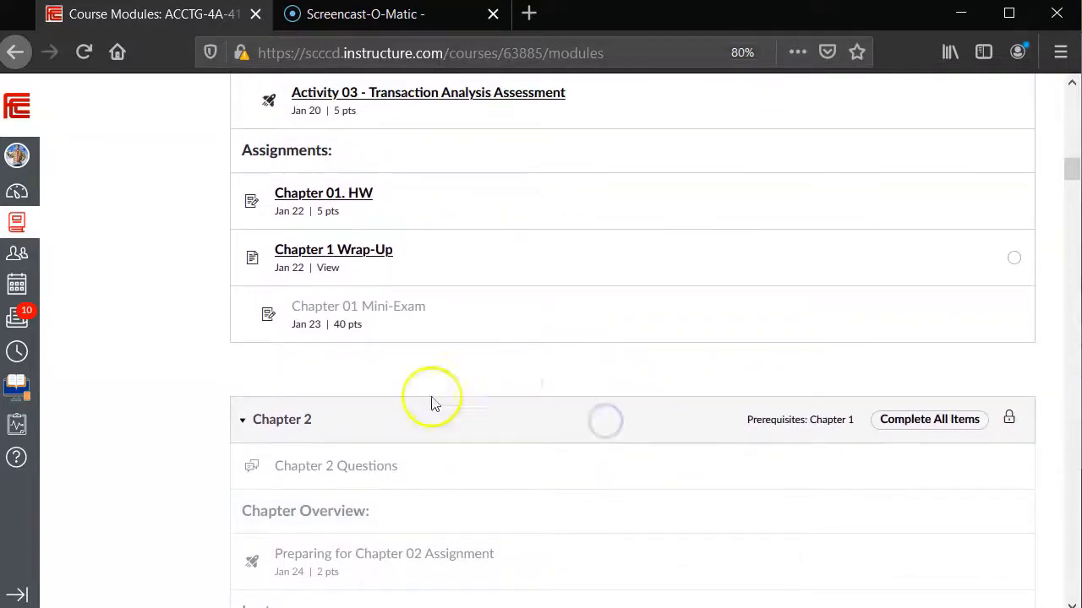
{"action": "mouse_move", "coordinate": [311, 334]}
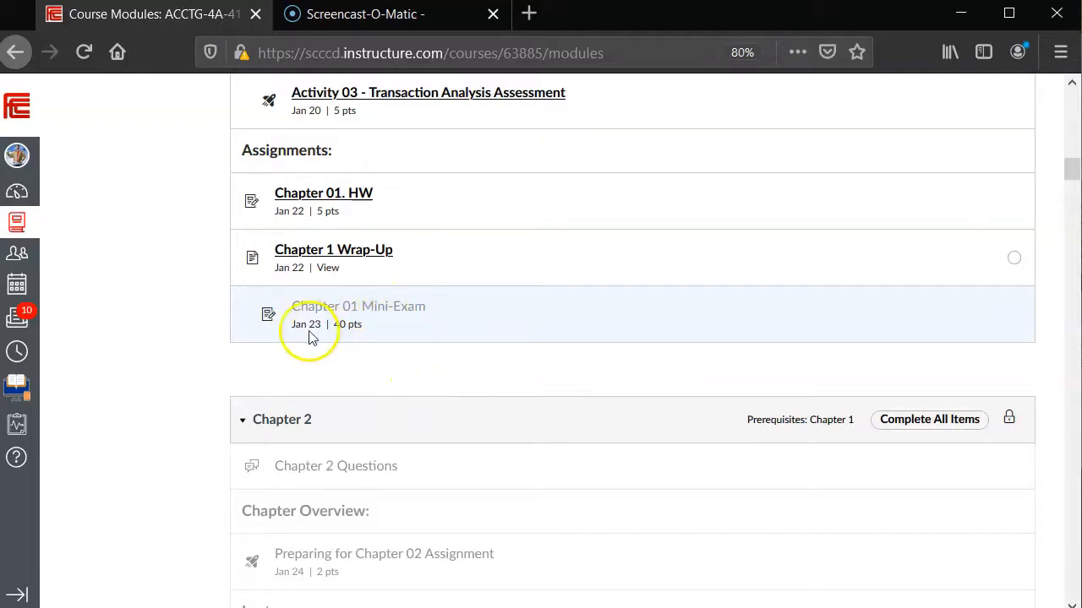
{"action": "mouse_move", "coordinate": [314, 342]}
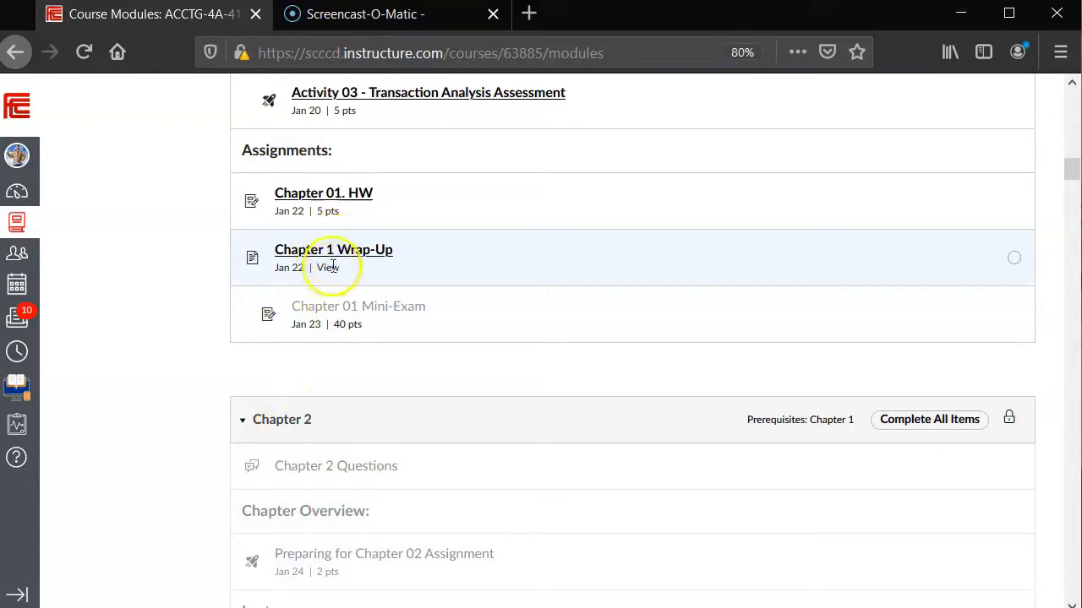
Step: Open the Chapter 1 Wrap-Up page, scroll through it, and advance to the Chapter 01 Mini-Exam
{"action": "left_click", "coordinate": [333, 249]}
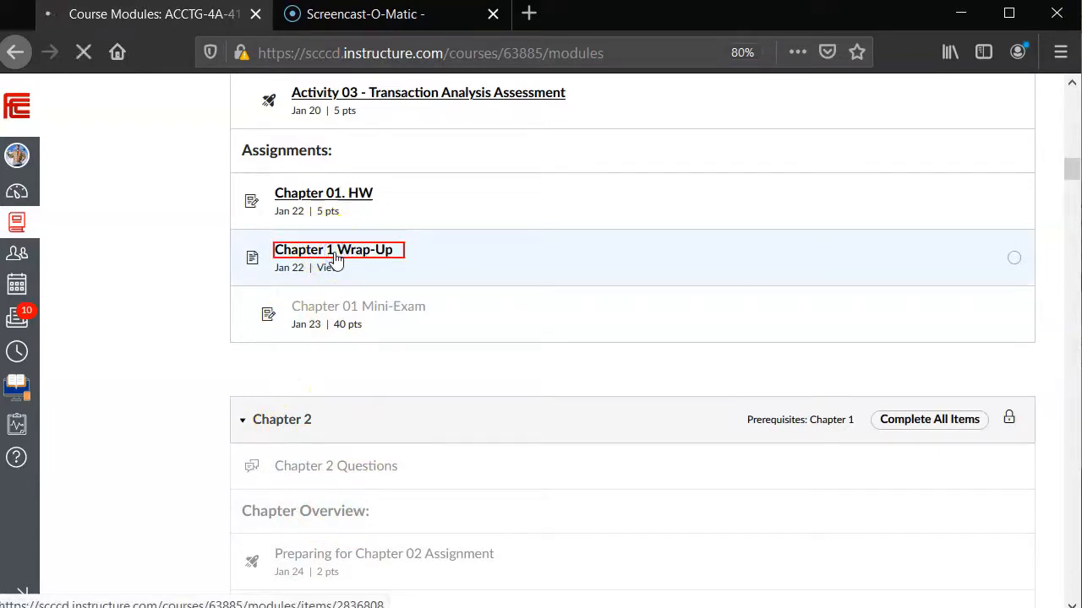
{"action": "left_click", "coordinate": [334, 249]}
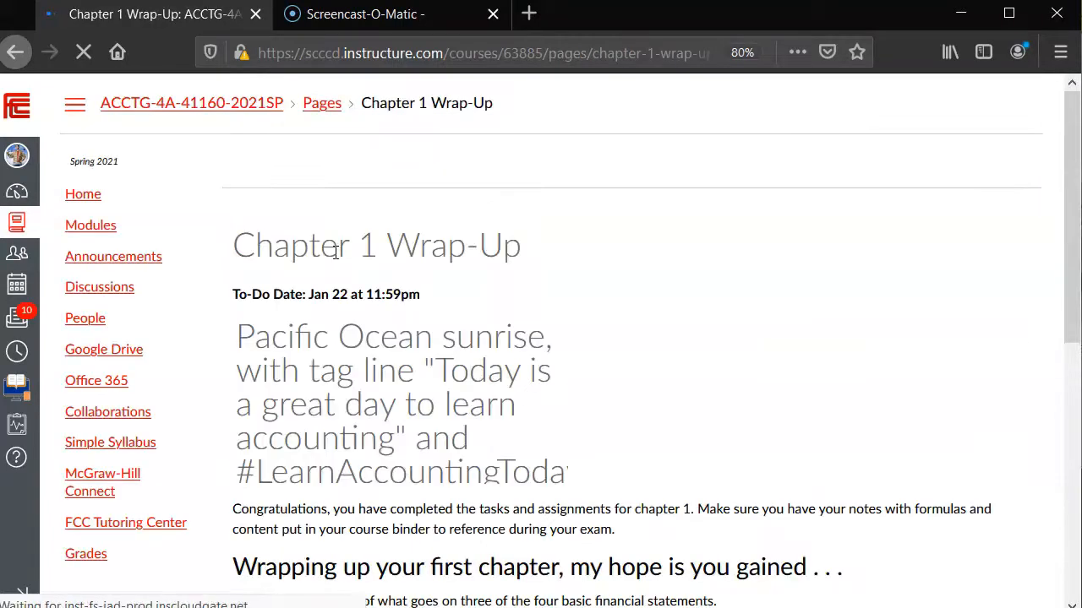
{"action": "scroll", "scroll_direction": "down", "scroll_amount": 3}
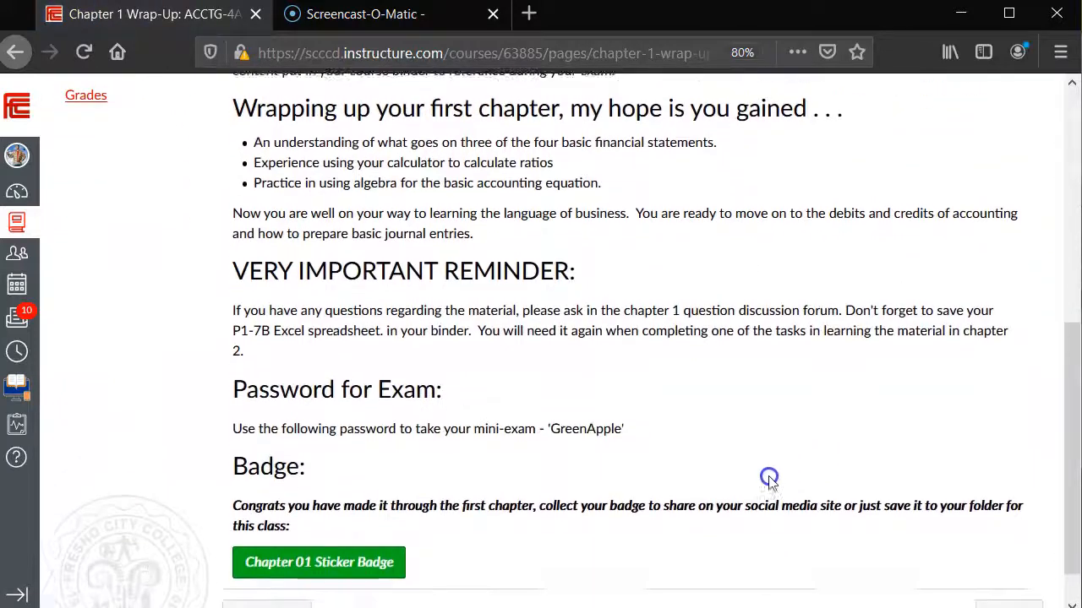
{"action": "scroll", "scroll_direction": "down", "scroll_amount": 3}
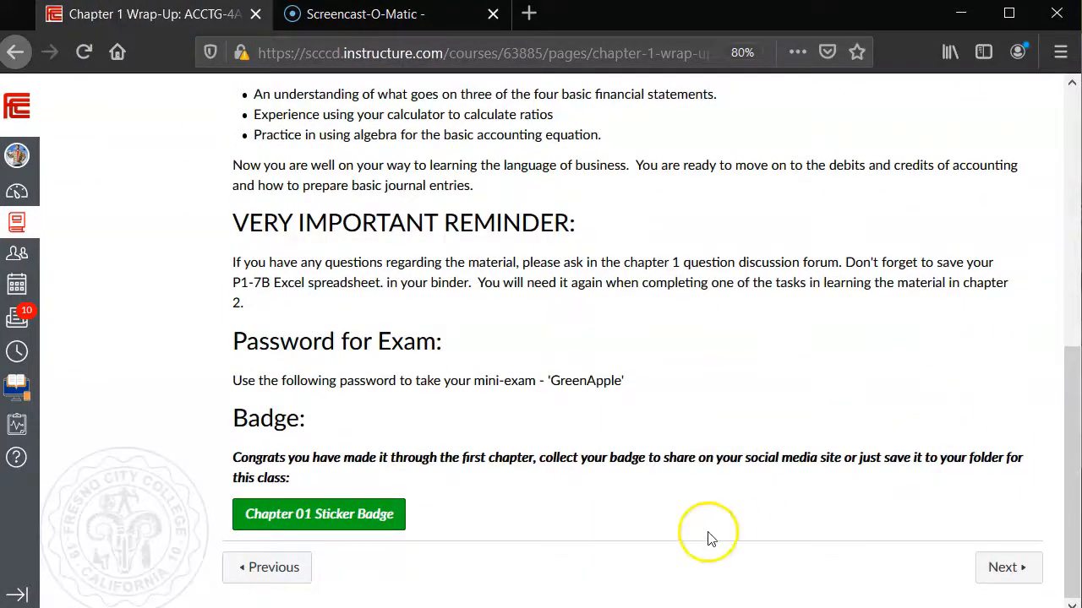
{"action": "mouse_move", "coordinate": [1003, 567]}
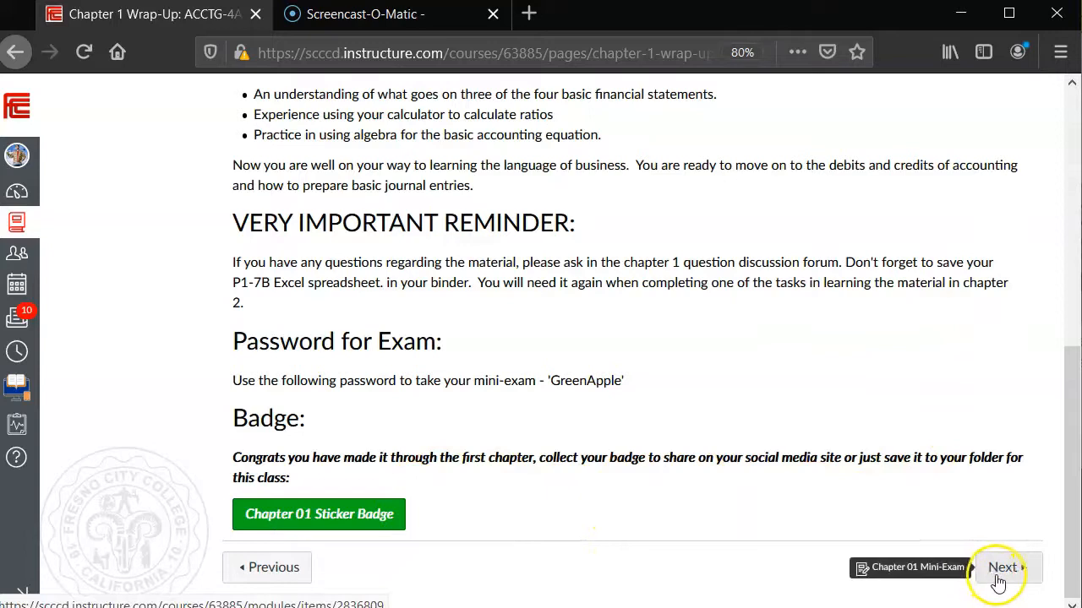
{"action": "left_click", "coordinate": [1003, 567]}
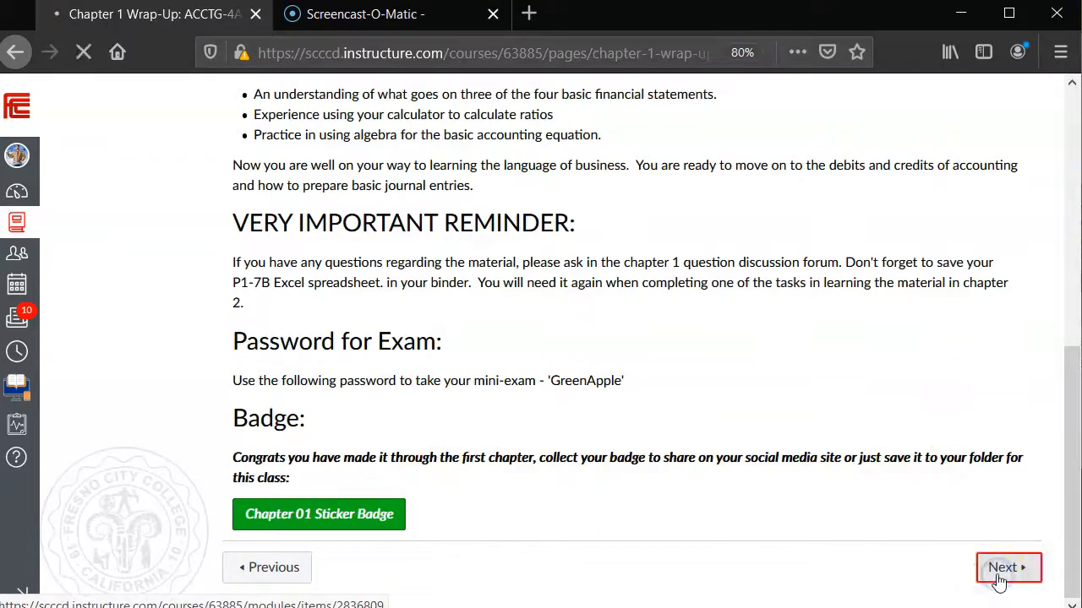
{"action": "left_click", "coordinate": [1007, 567]}
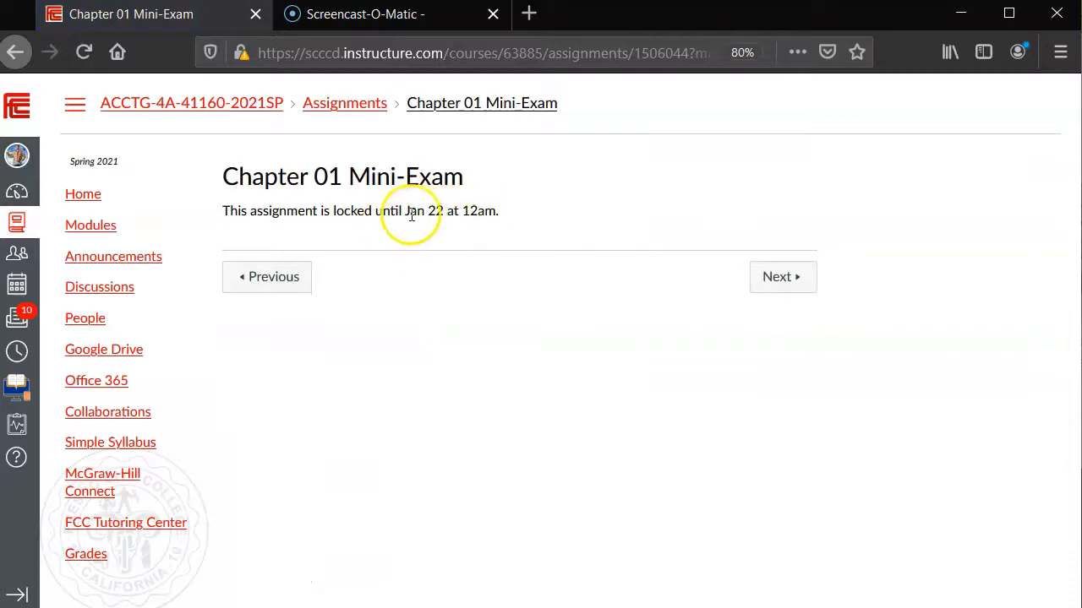
{"action": "mouse_move", "coordinate": [776, 278]}
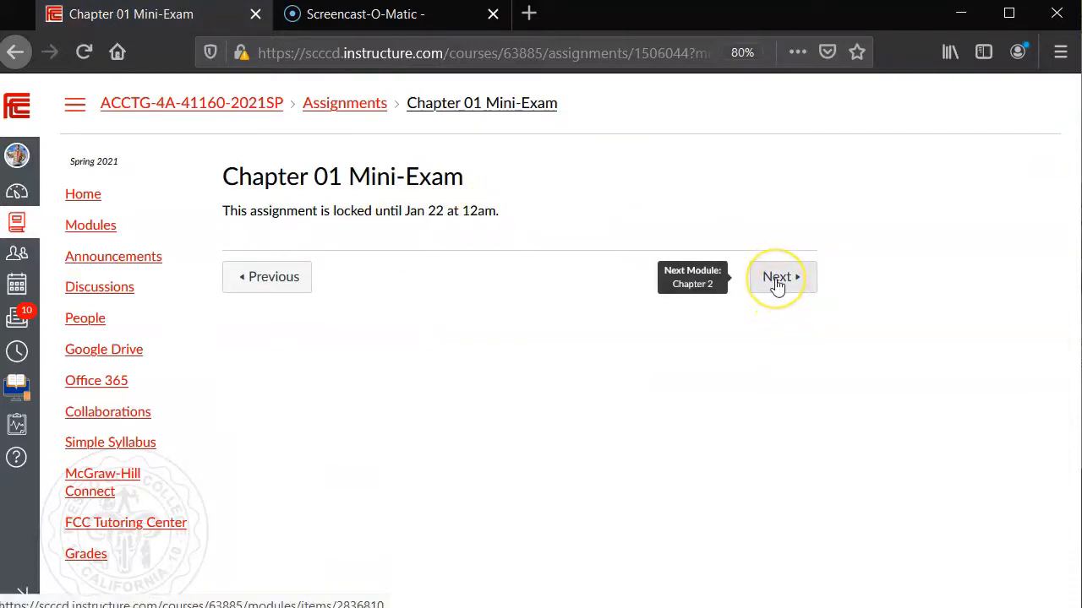
Step: Move past the locked Mini-Exam to Chapter 2 Questions, then head back to Modules
{"action": "left_click", "coordinate": [777, 277]}
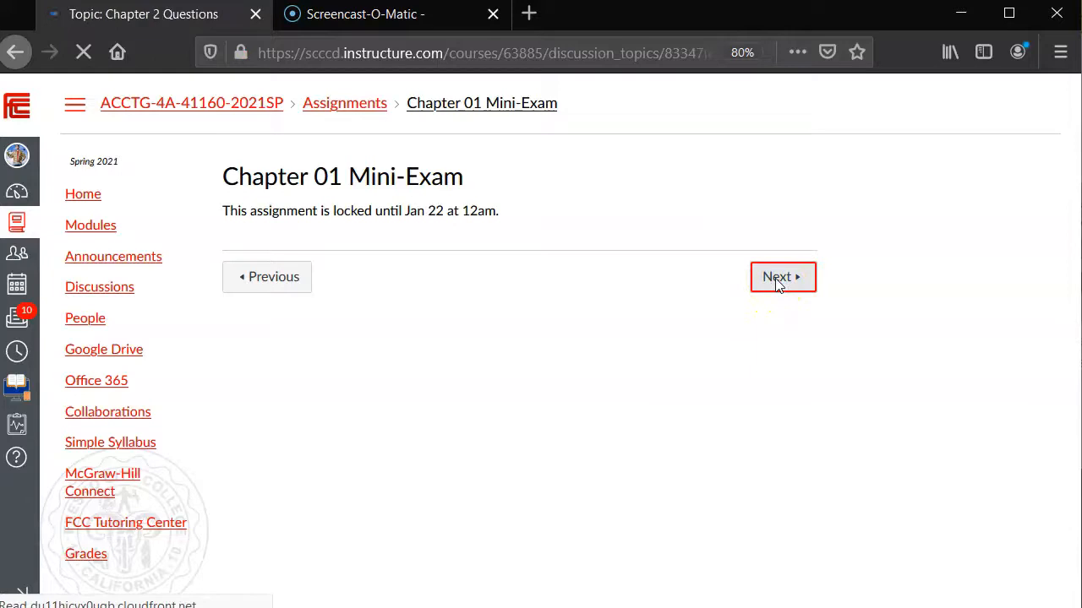
{"action": "left_click", "coordinate": [776, 276]}
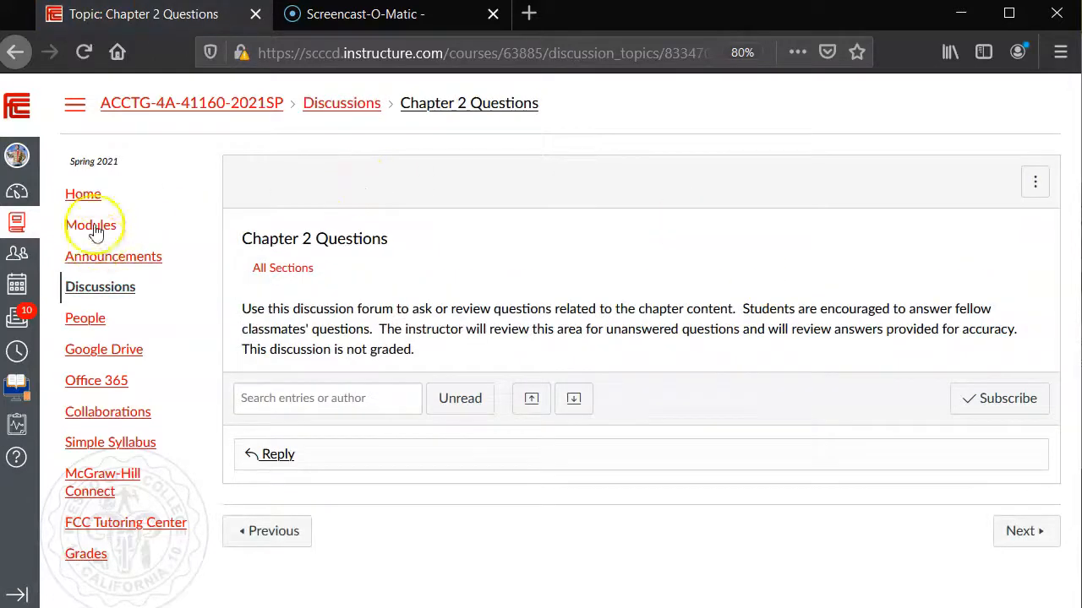
{"action": "left_click", "coordinate": [90, 225]}
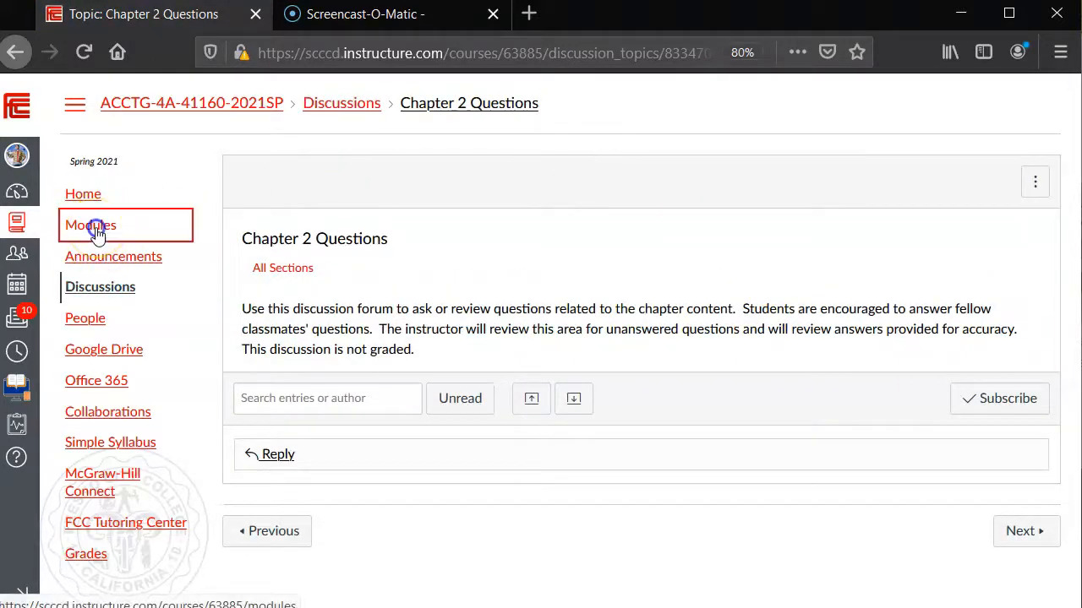
Step: Return to Modules and scroll down to the unlocked Chapter 2 module items
{"action": "left_click", "coordinate": [91, 225]}
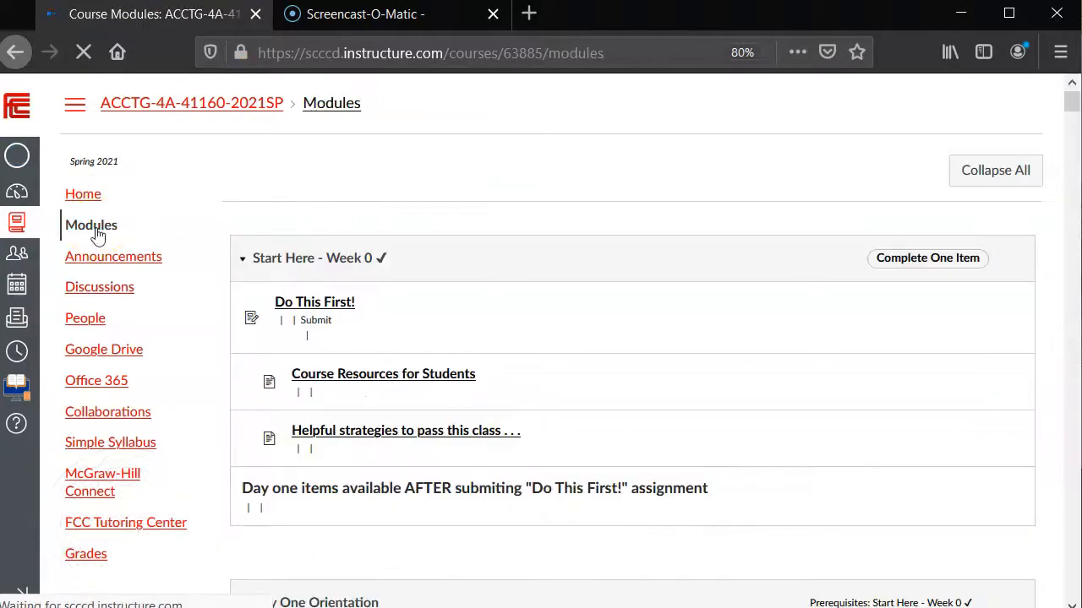
{"action": "scroll", "scroll_direction": "down", "scroll_amount": 3}
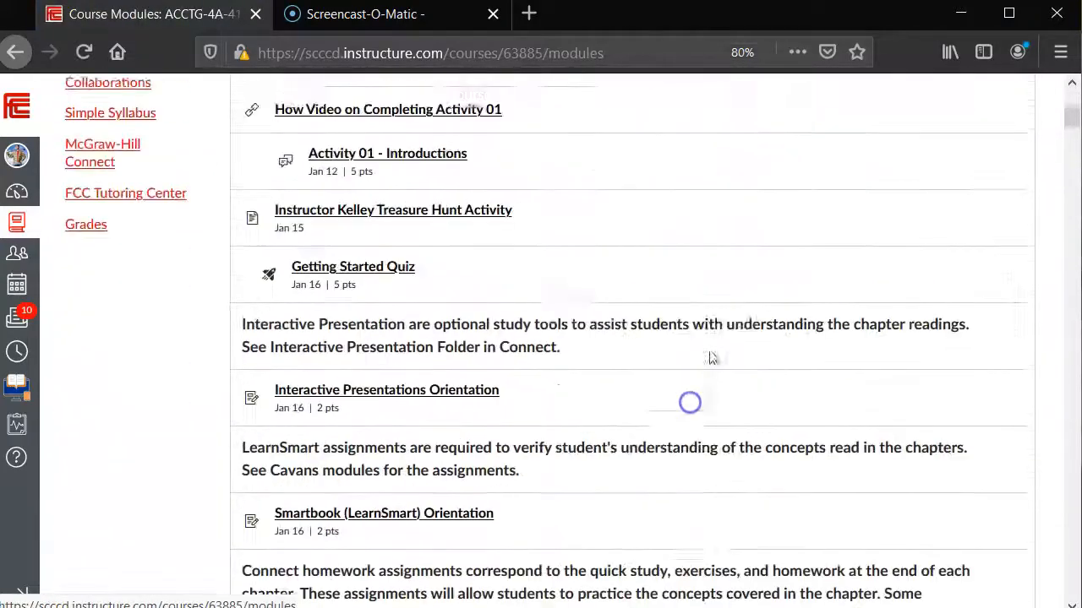
{"action": "scroll", "scroll_direction": "down", "scroll_amount": 3}
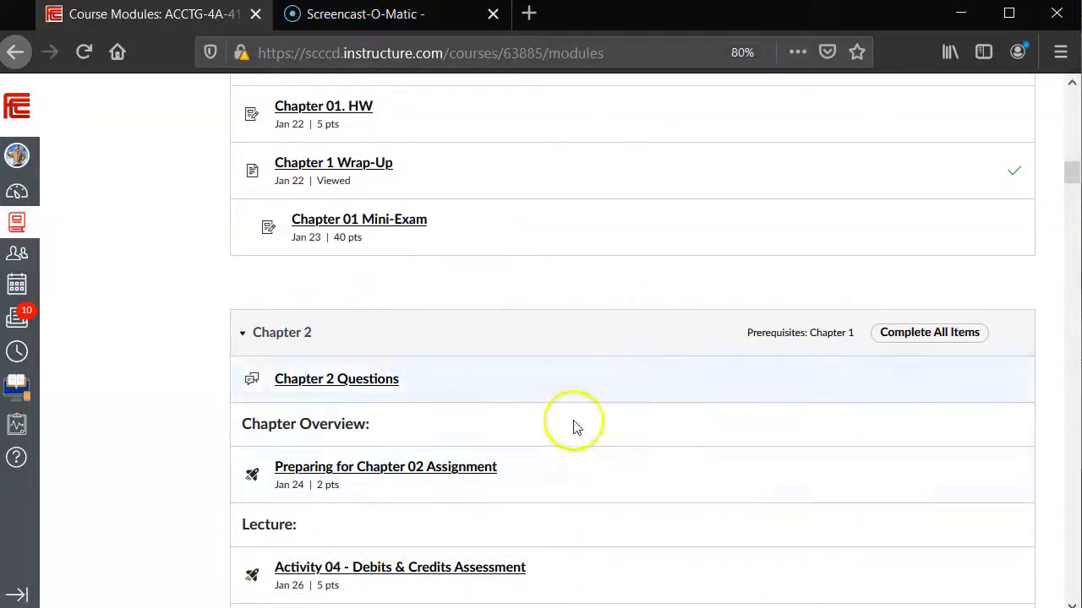
{"action": "mouse_move", "coordinate": [591, 260]}
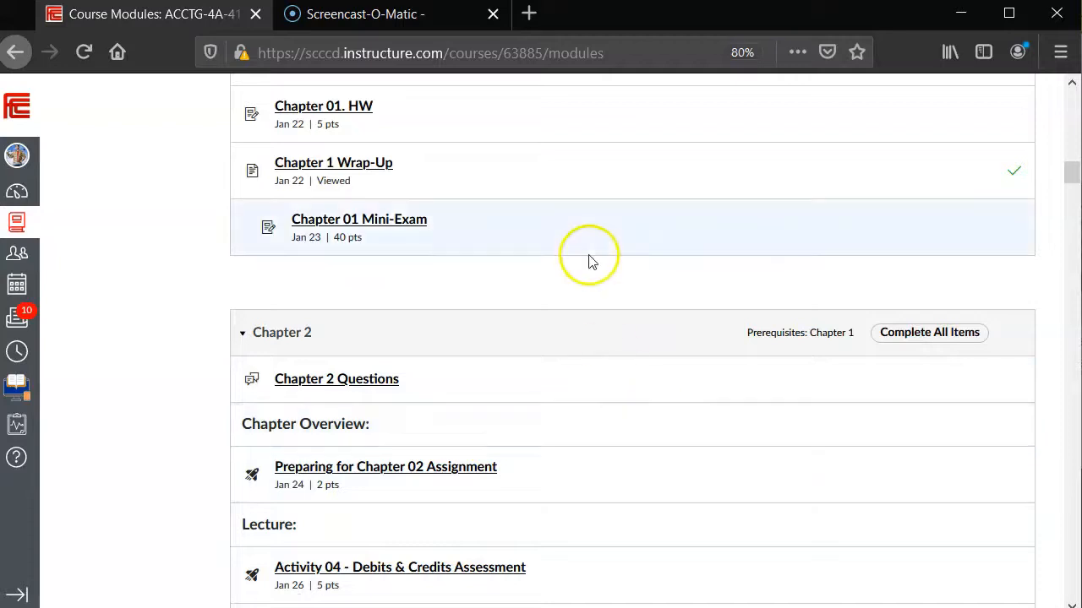
{"action": "mouse_move", "coordinate": [333, 414]}
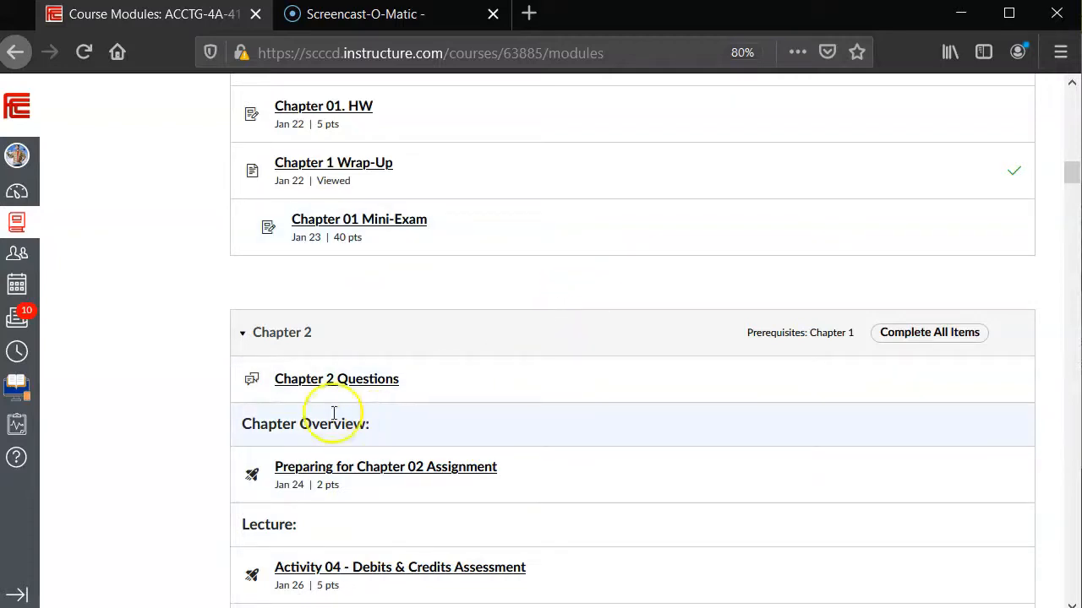
{"action": "mouse_move", "coordinate": [186, 458]}
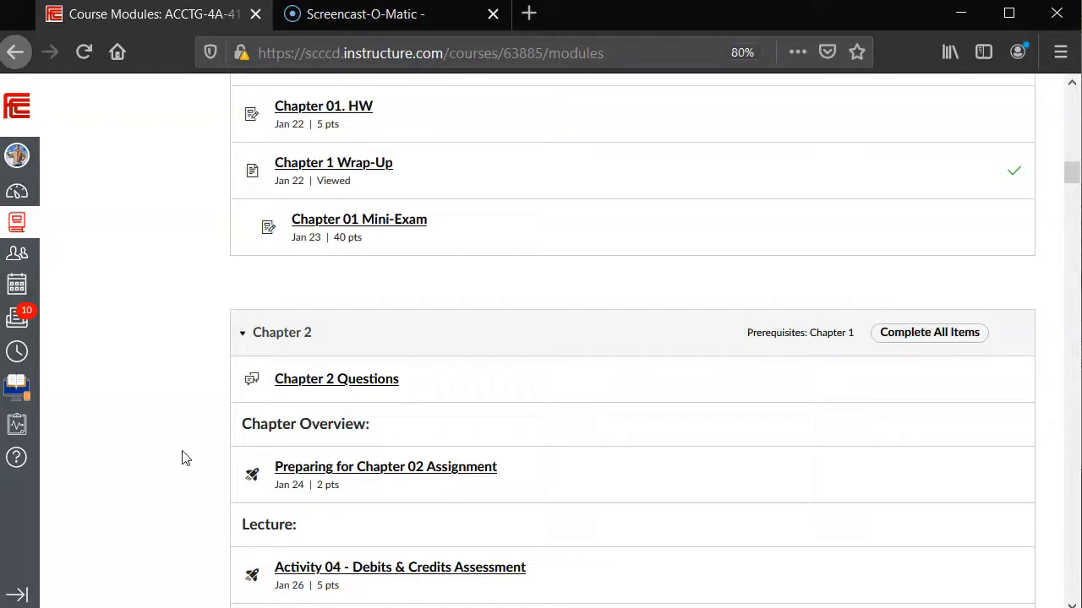
{"action": "mouse_move", "coordinate": [167, 482]}
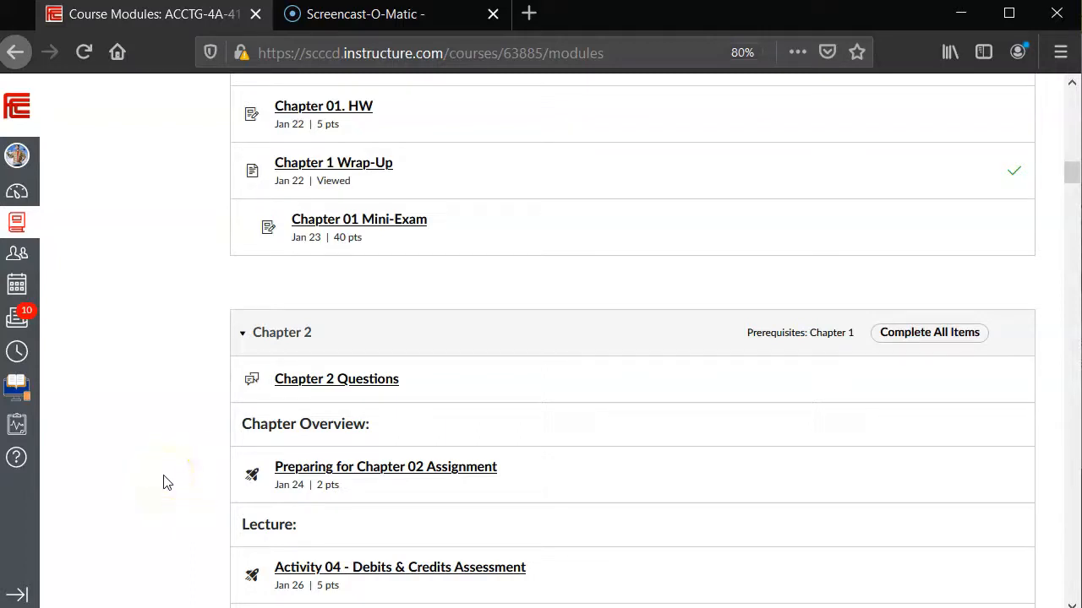